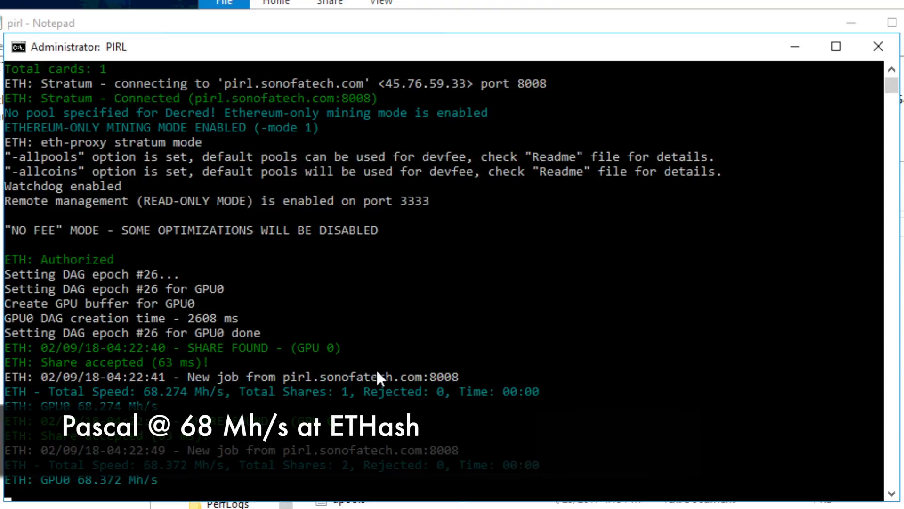
scroll("down", 3)
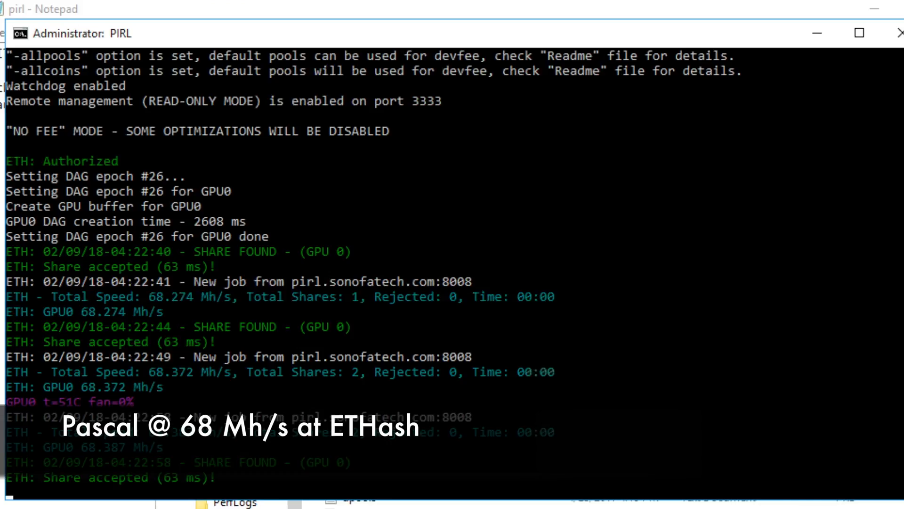
scroll("down", 3)
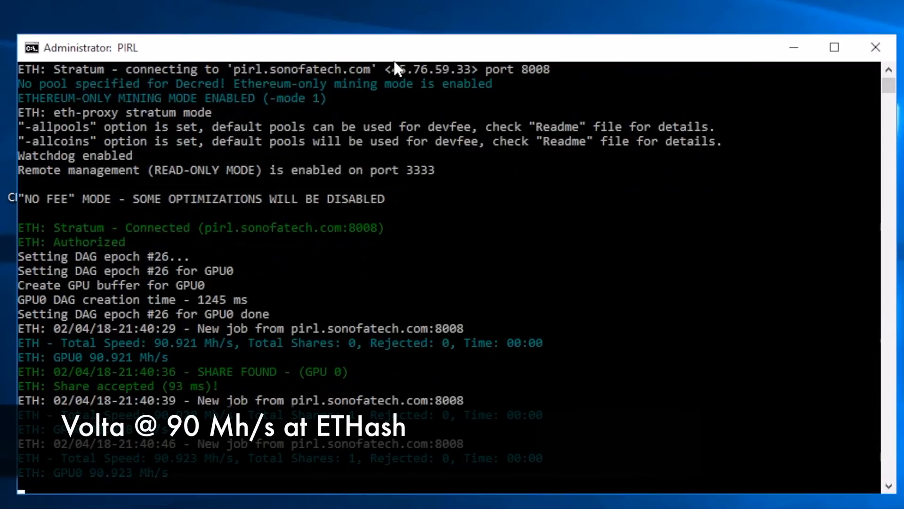
scroll("down", 3)
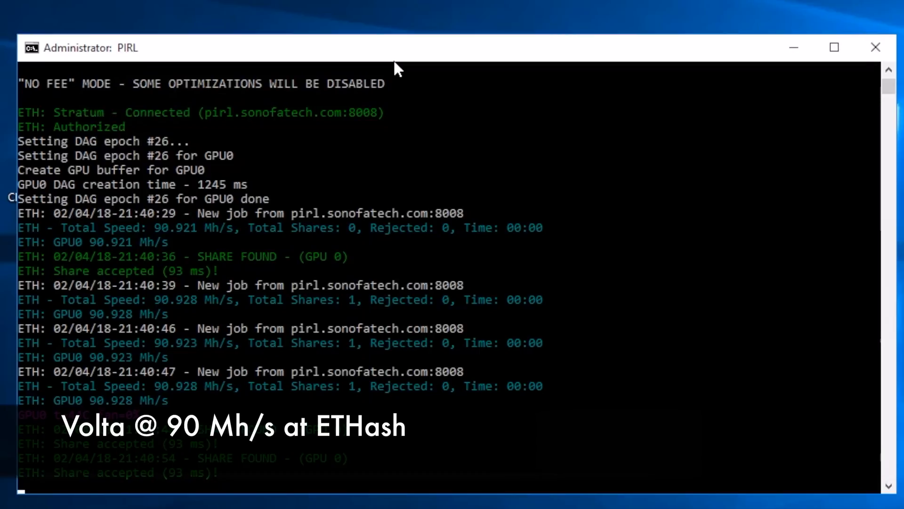
scroll("down", 3)
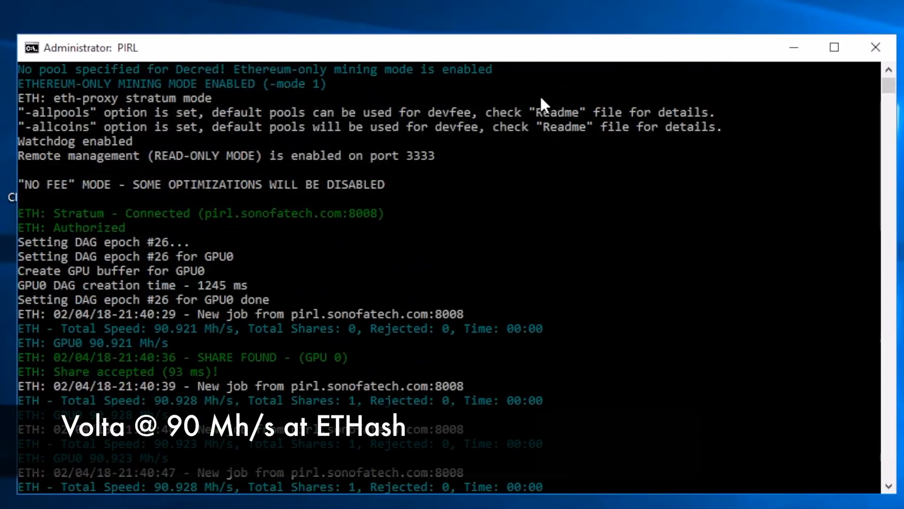
mouse_move(549, 115)
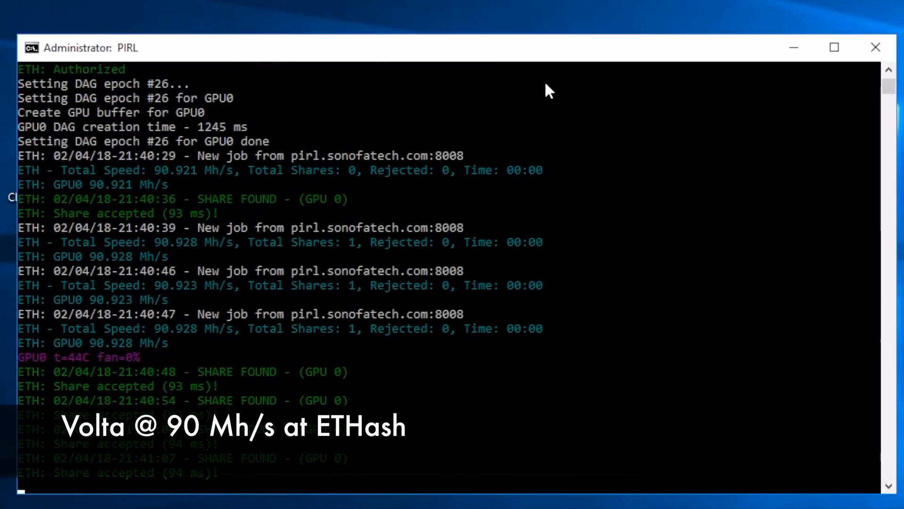
mouse_move(504, 87)
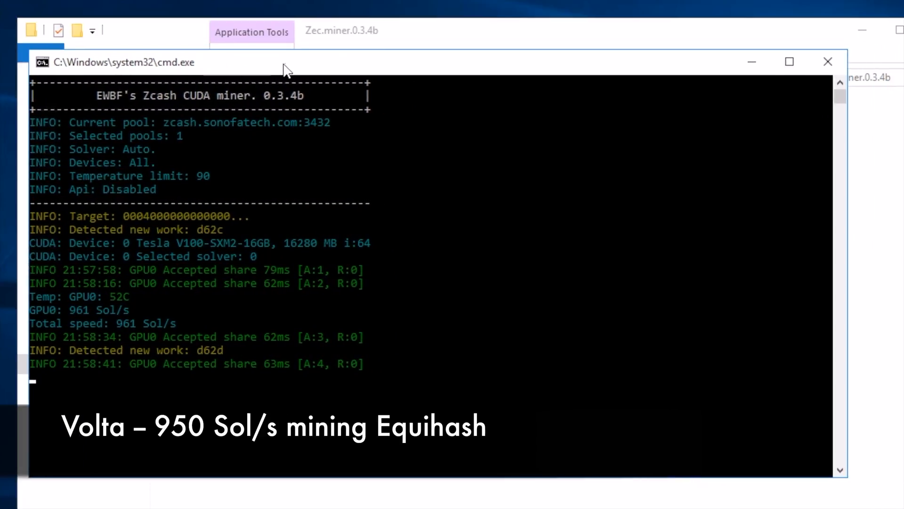
mouse_move(342, 77)
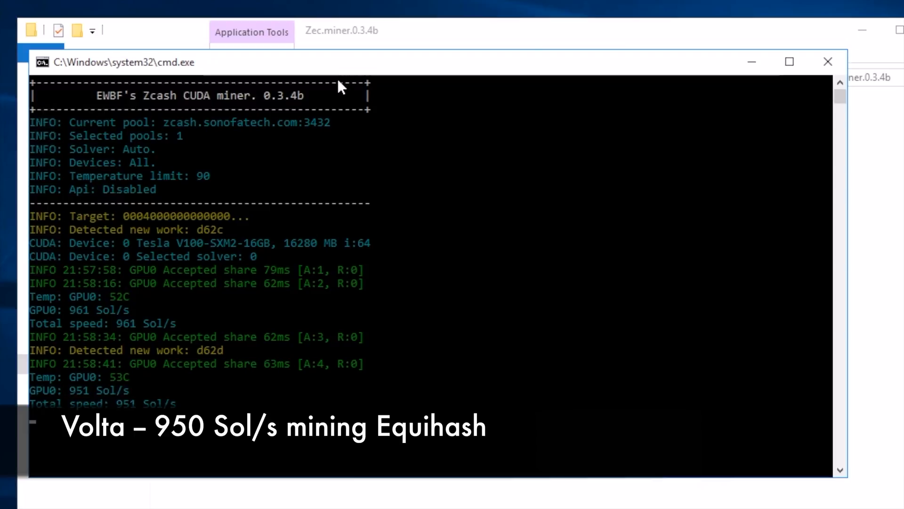
mouse_move(349, 75)
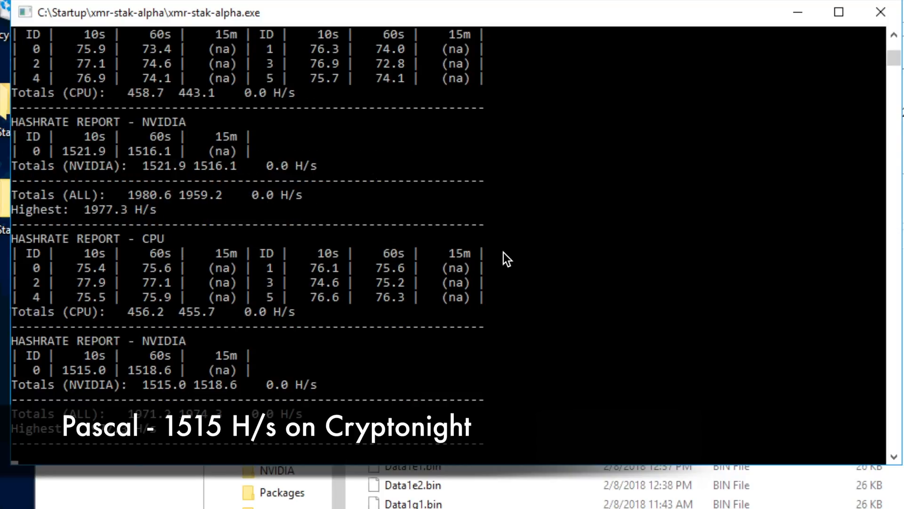
mouse_move(491, 282)
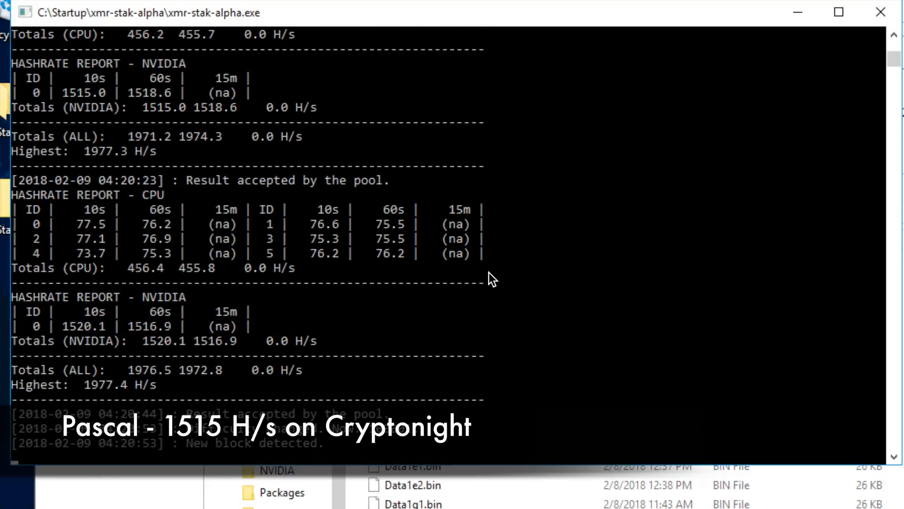
scroll("down", 3)
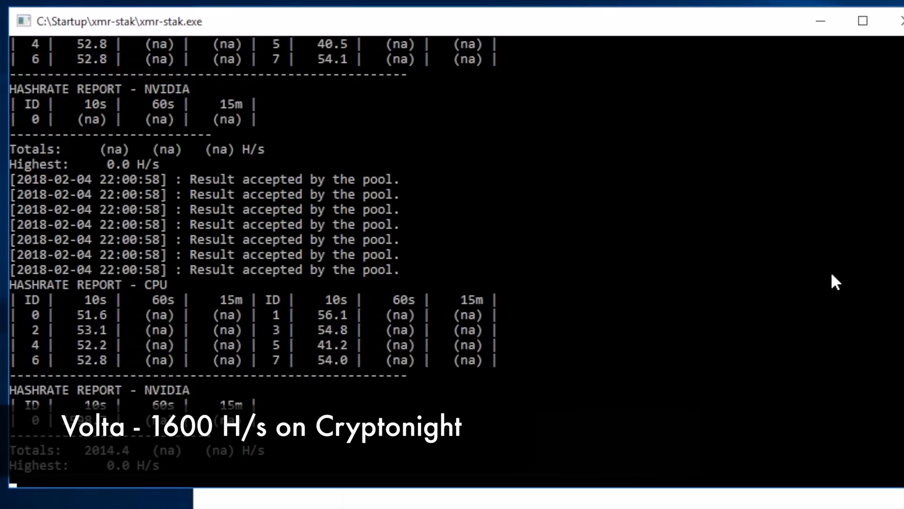
scroll("down", 3)
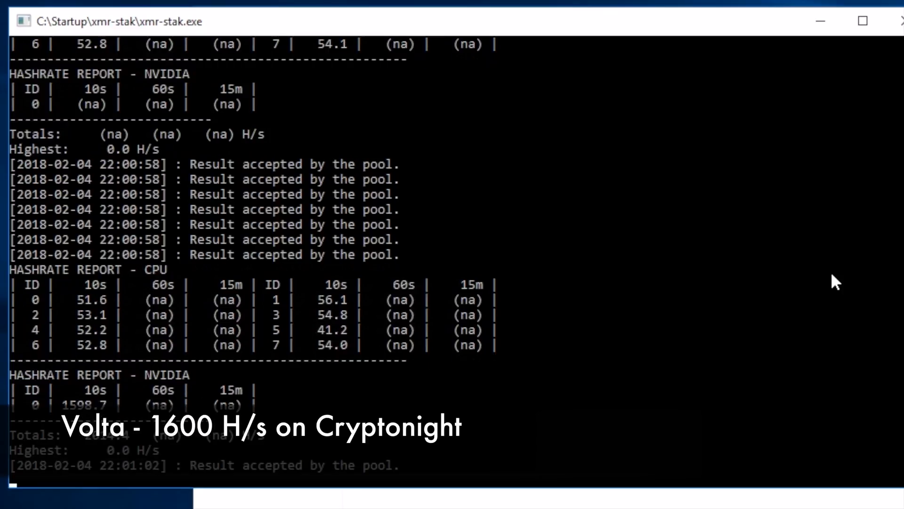